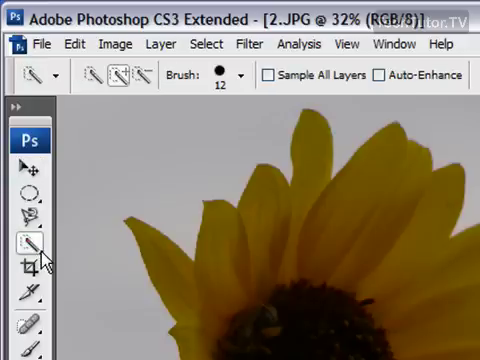
# Enlarge the Quick Selection brush diameter from 12 to 42 px in the Brush picker.
pyautogui.click(28, 244)
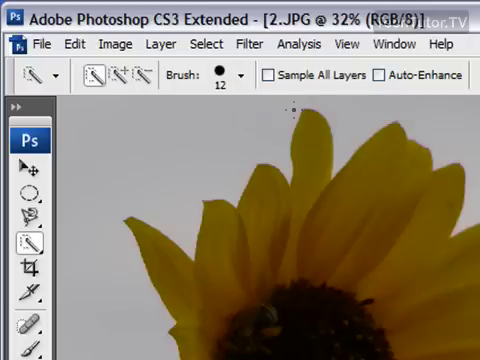
pyautogui.moveTo(312, 152)
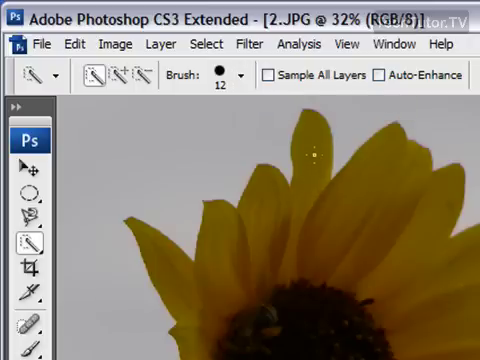
pyautogui.moveTo(268, 84)
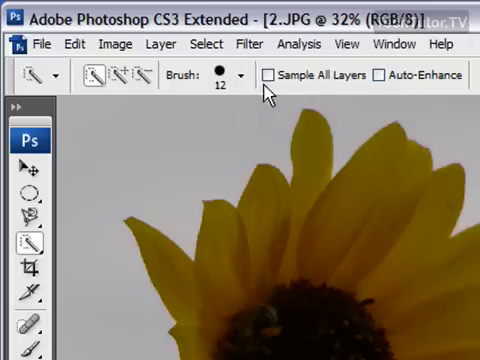
pyautogui.click(238, 76)
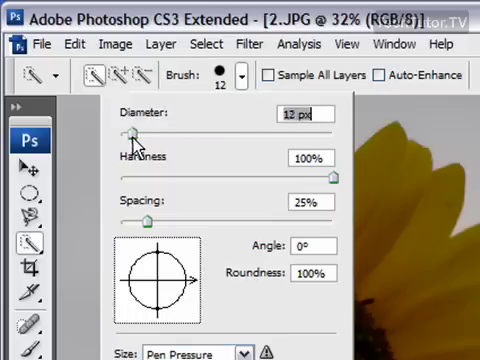
pyautogui.moveTo(130, 132); pyautogui.dragTo(168, 132)
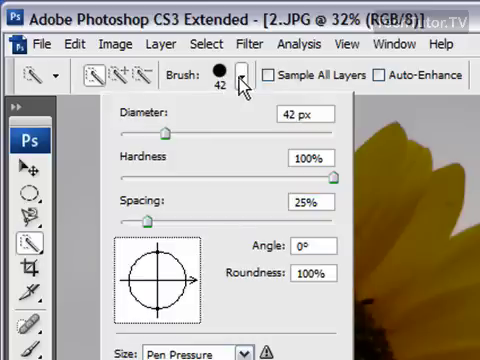
pyautogui.click(242, 76)
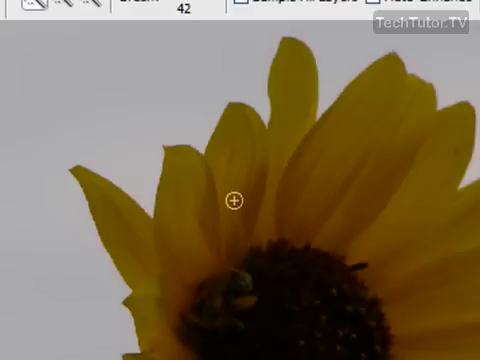
# Paint a Quick Selection over the sunflower head and petals, leaving the grey sky unselected.
pyautogui.moveTo(232, 200); pyautogui.dragTo(244, 176)
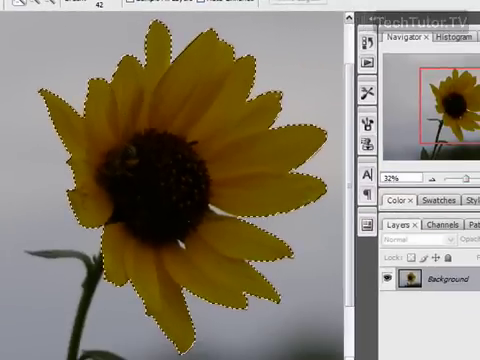
pyautogui.moveTo(232, 120)
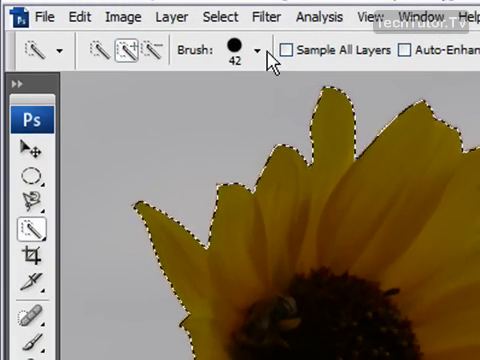
# Shrink the brush to 5 px and set the tool to Subtract from selection.
pyautogui.click(260, 50)
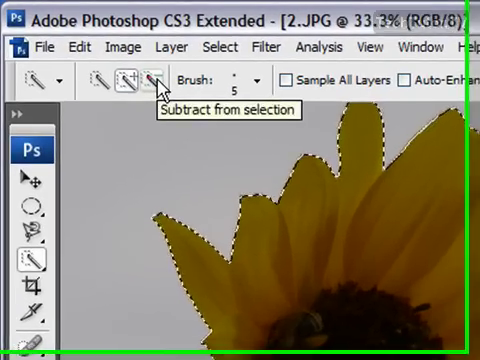
pyautogui.click(148, 80)
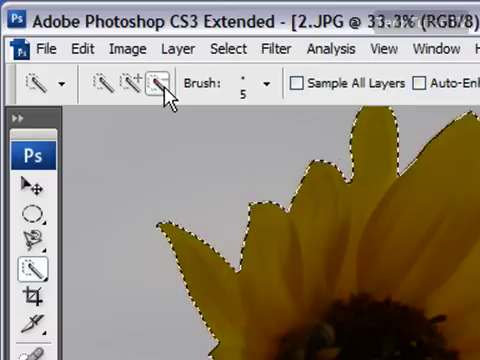